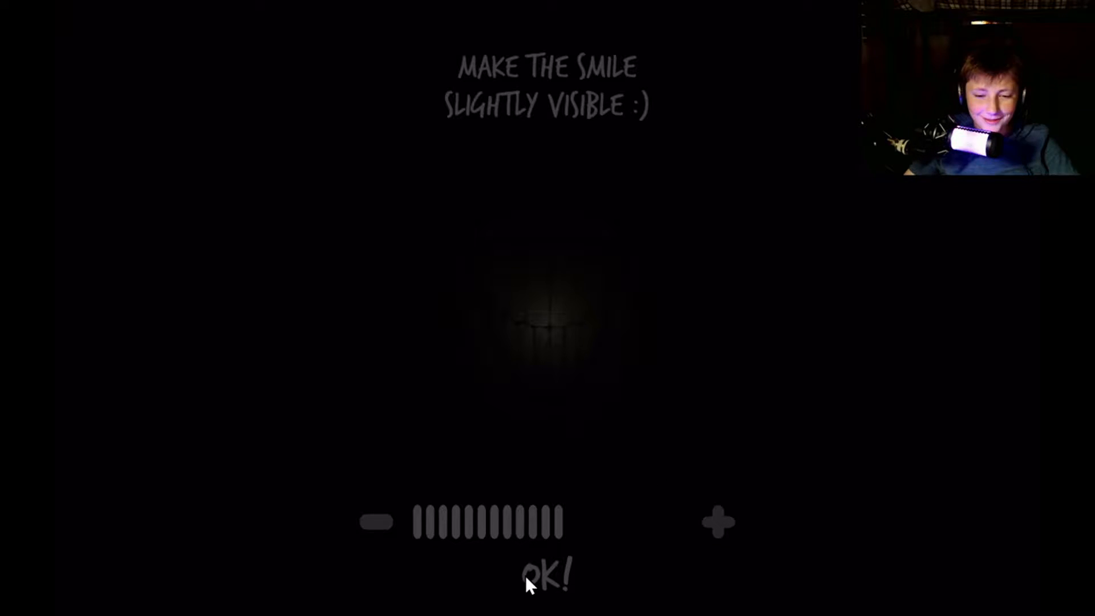
Step: Confirm the brightness calibration with OK! to reach the clown title screen
{"action": "left_click", "coordinate": [548, 572]}
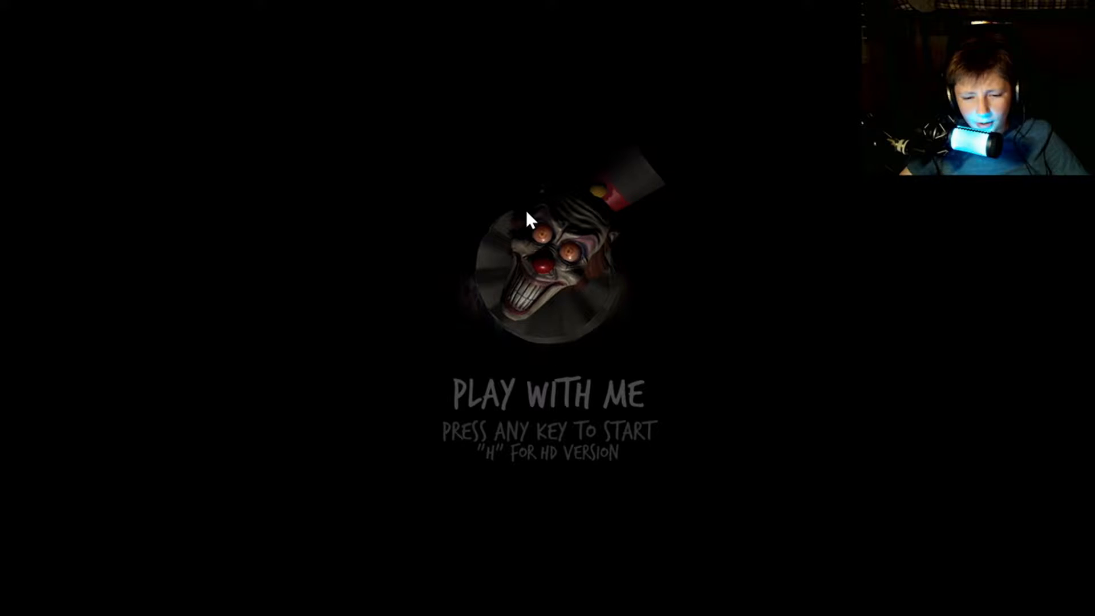
{"action": "key", "text": "h"}
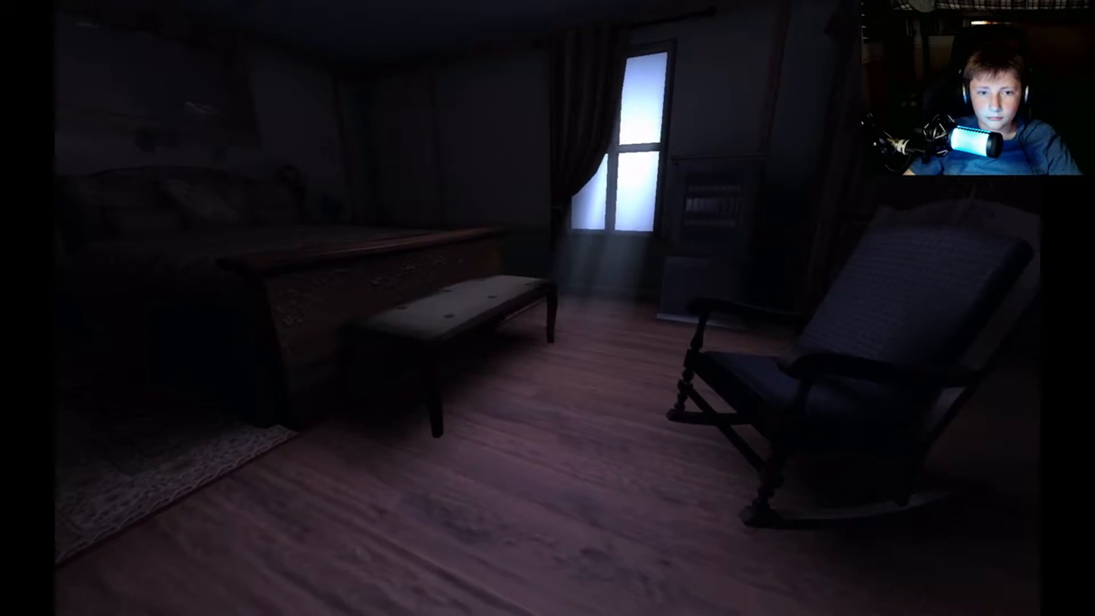
{"action": "scroll", "scroll_direction": "left", "scroll_amount": 3}
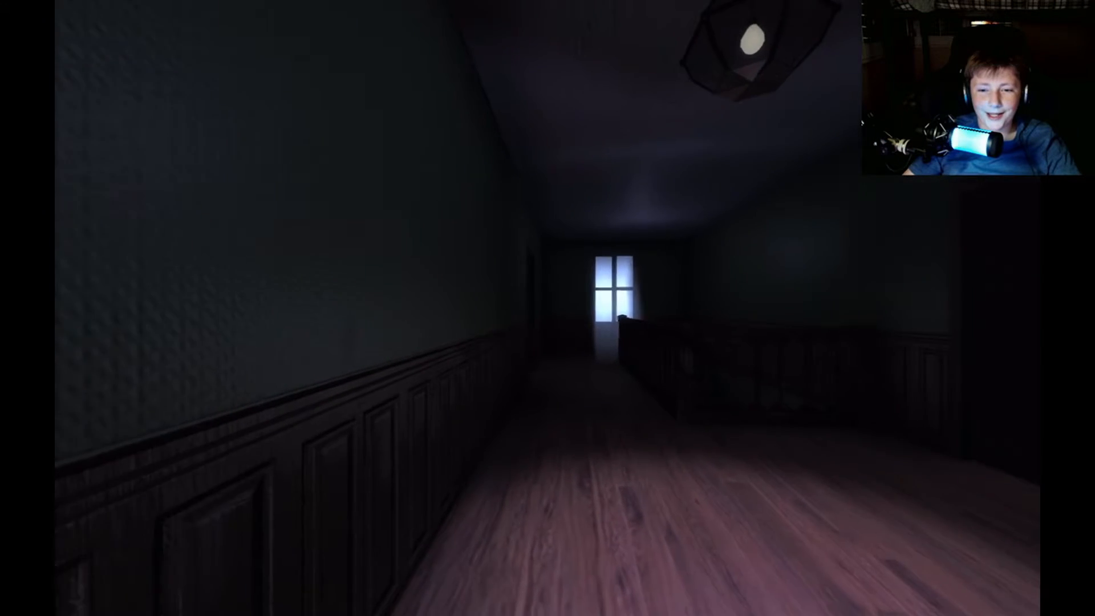
Step: Walk forward along the upstairs hallway toward the lit window
{"action": "key", "text": "w"}
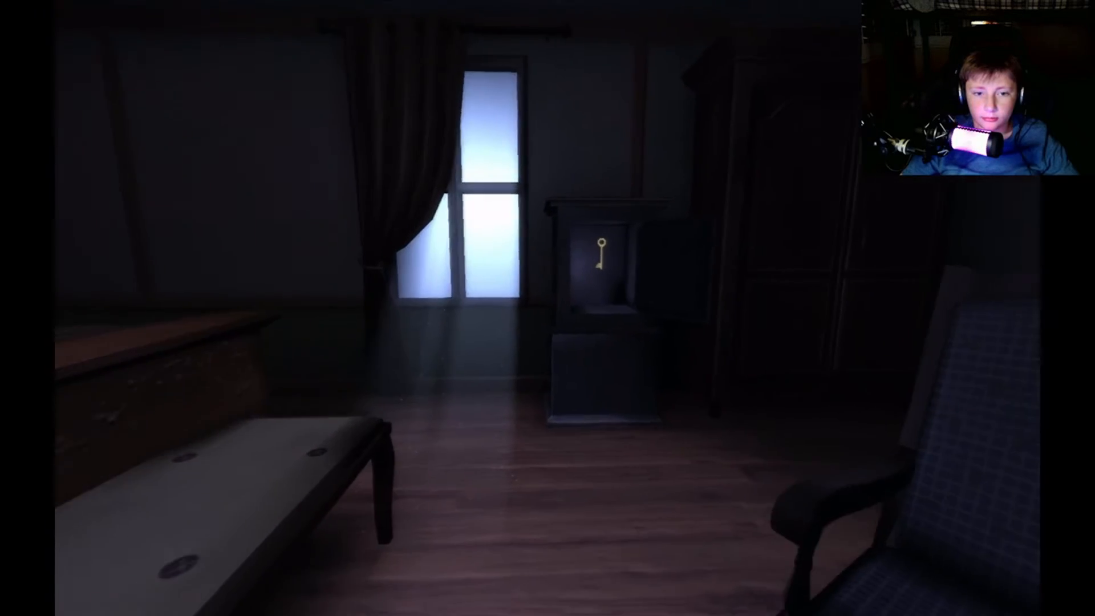
Step: Pick up the key from the pedestal in the bedroom
{"action": "left_click", "coordinate": [599, 260]}
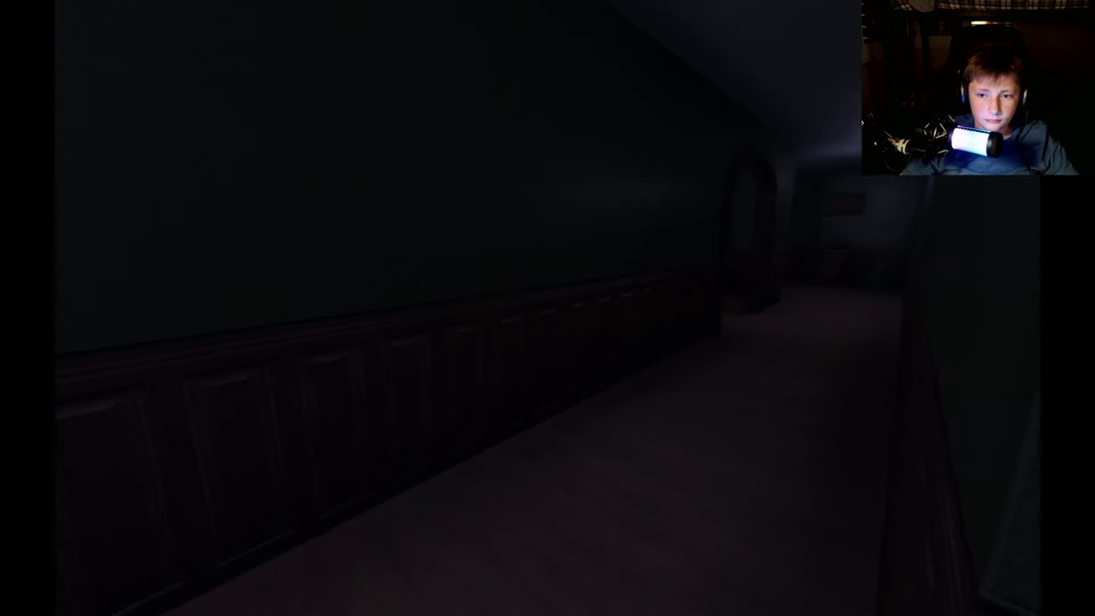
{"action": "key", "text": "w"}
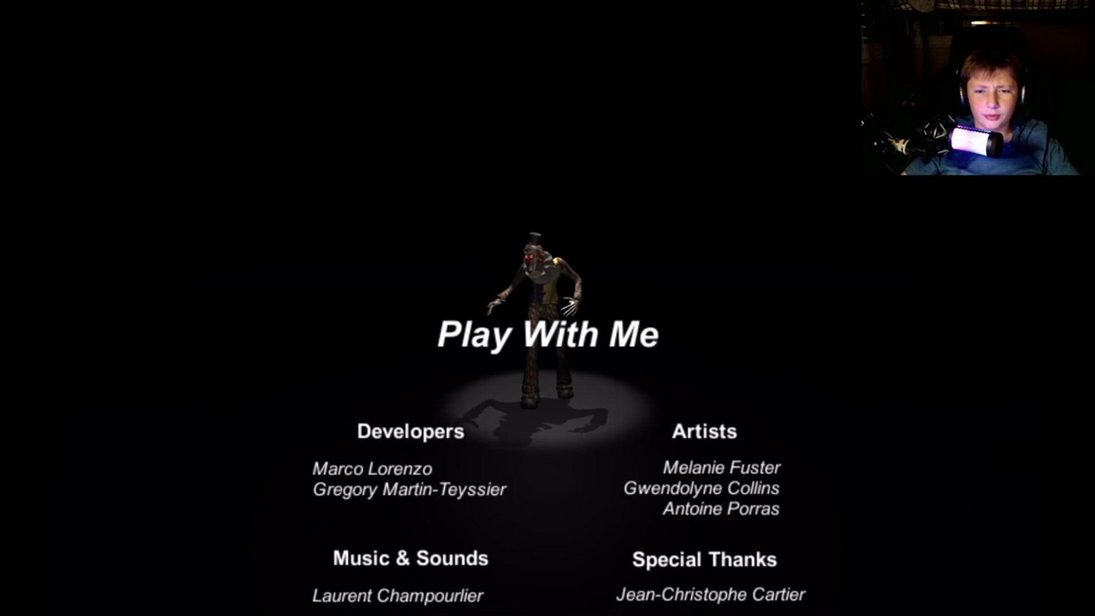
Step: Scroll down through the end credits after finishing the game
{"action": "scroll", "scroll_direction": "down", "scroll_amount": 3}
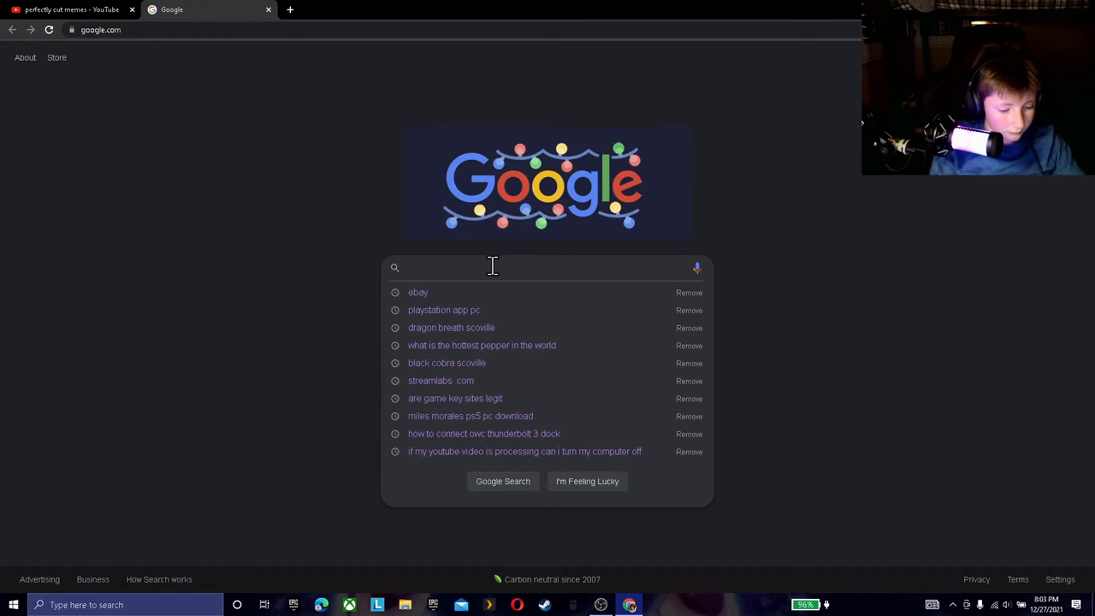
Step: Search Google for 'this there a part 2 to play with me'
{"action": "type", "text": "this there"}
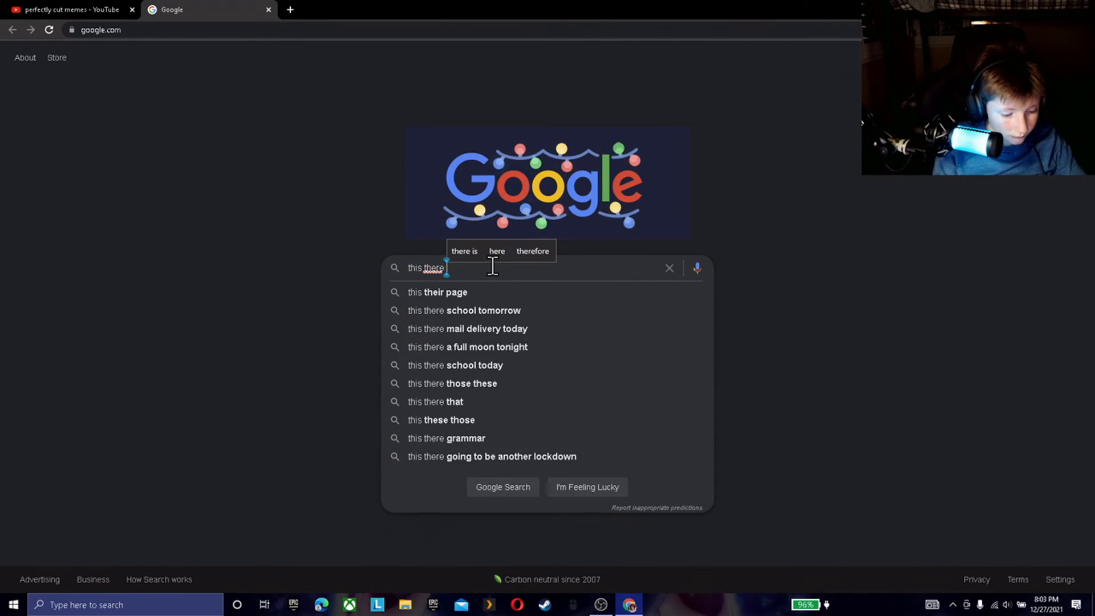
{"action": "type", "text": "a part 2 to play"}
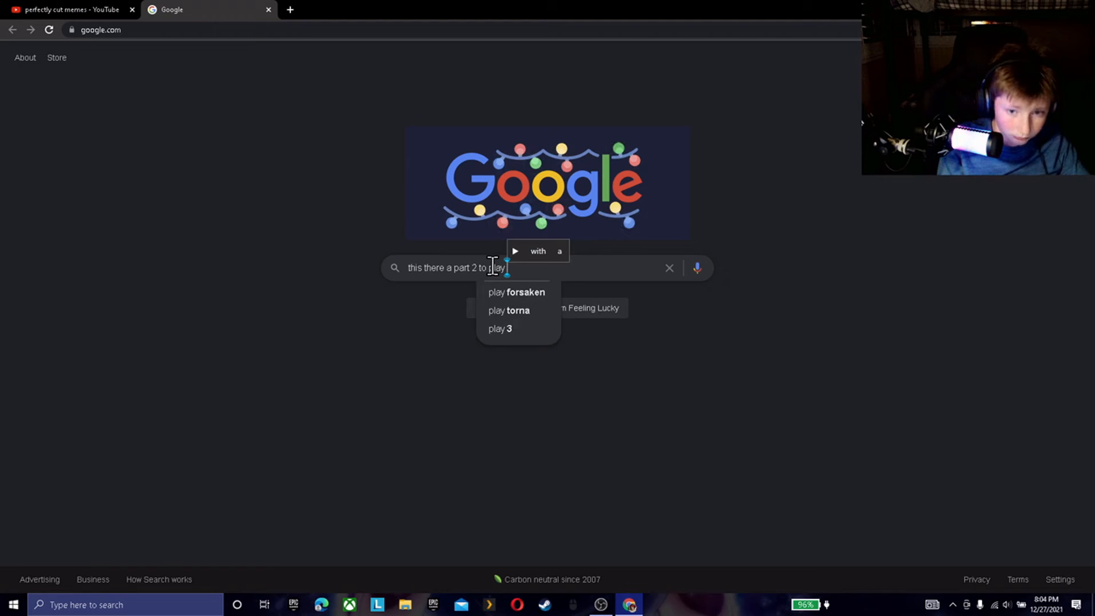
{"action": "type", "text": "w"}
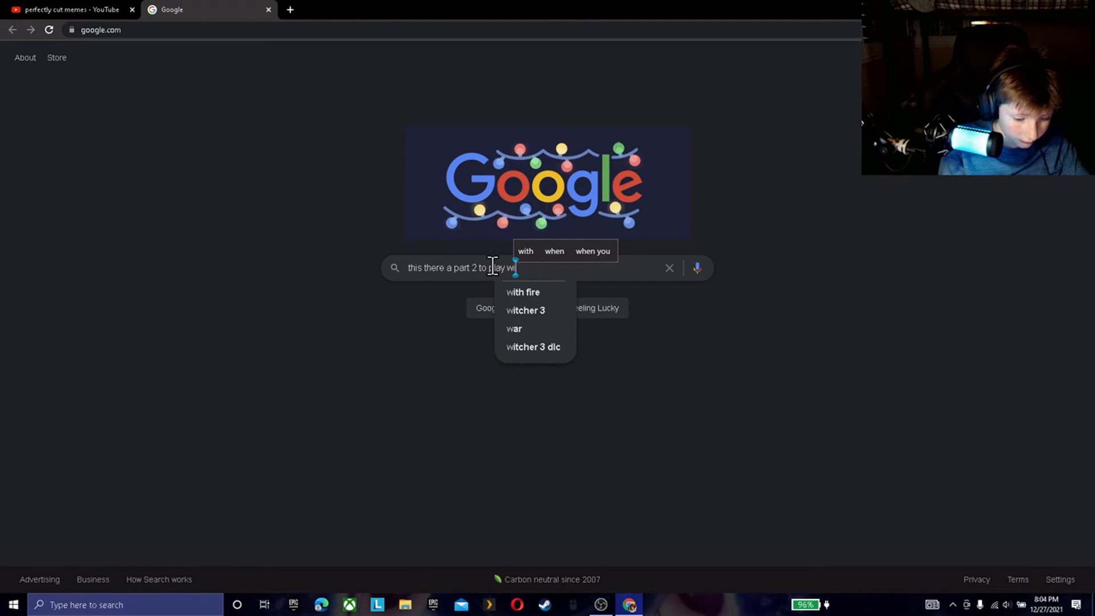
{"action": "type", "text": "ith me"}
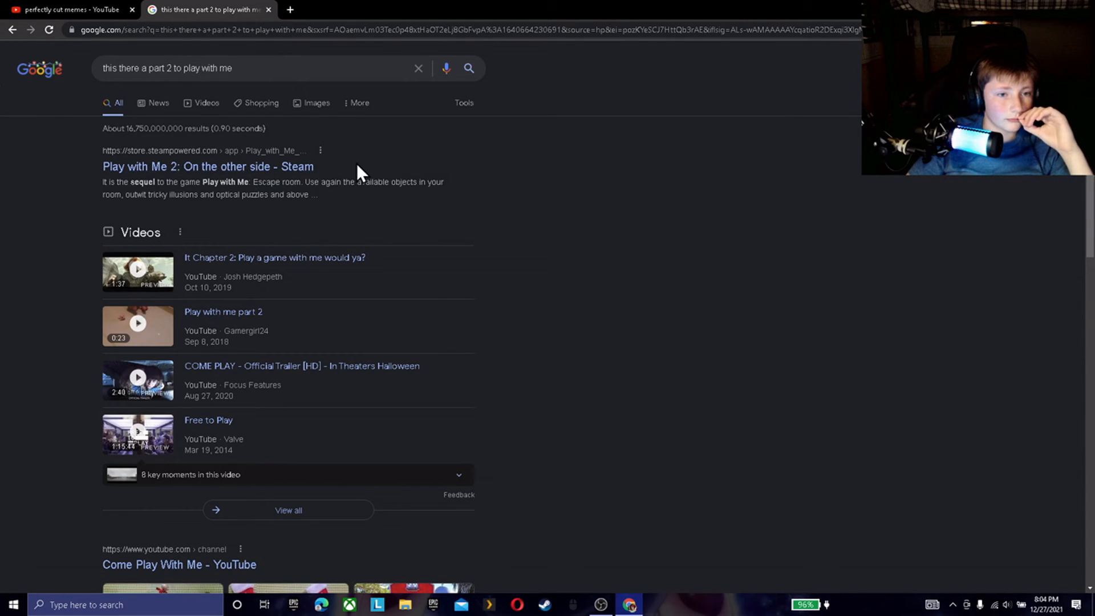
{"action": "mouse_move", "coordinate": [297, 173]}
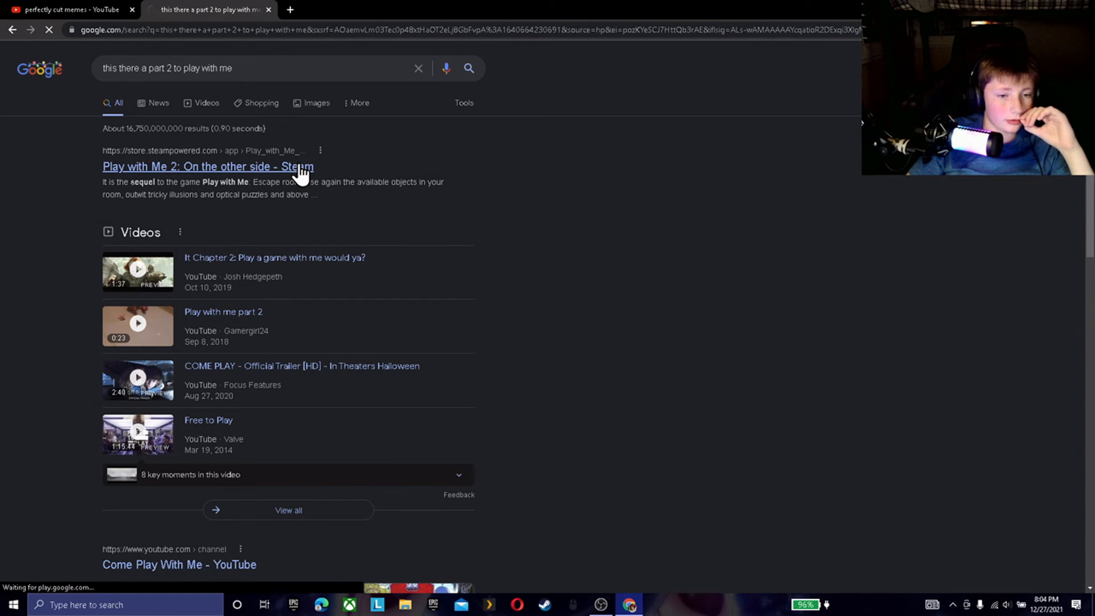
Step: View the Play with Me 2 Steam store page and enlarge a gameplay screenshot
{"action": "left_click", "coordinate": [207, 166]}
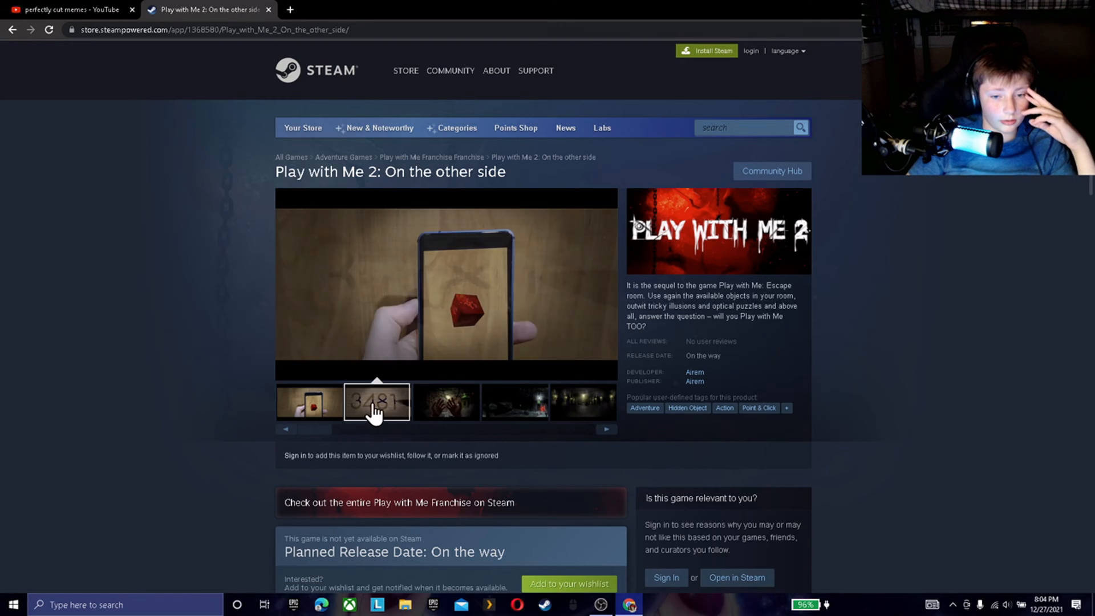
{"action": "left_click", "coordinate": [513, 402]}
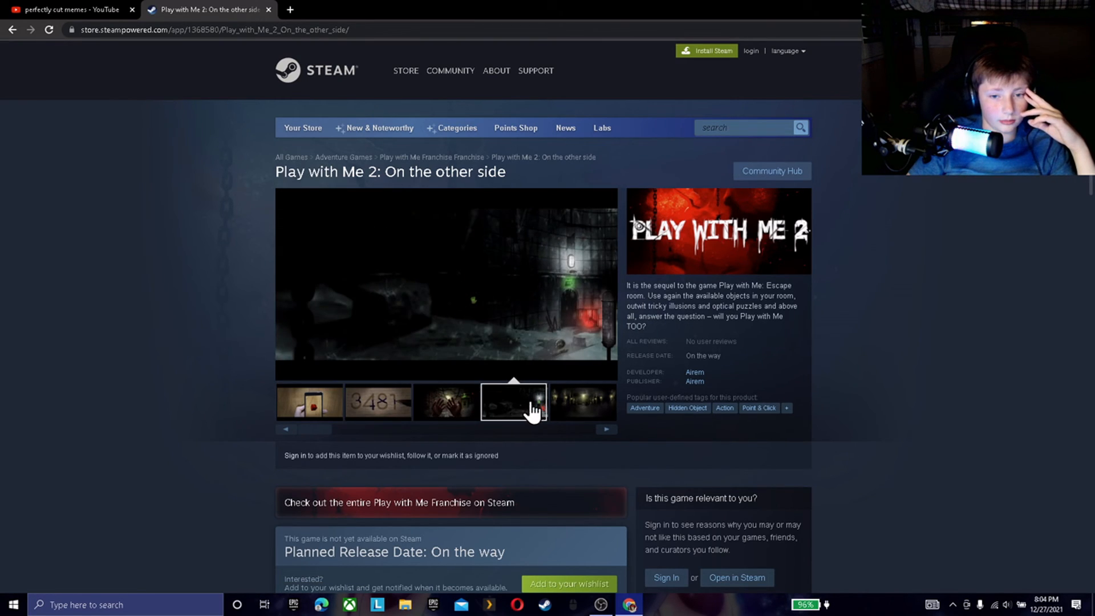
{"action": "scroll", "scroll_direction": "down", "scroll_amount": 3}
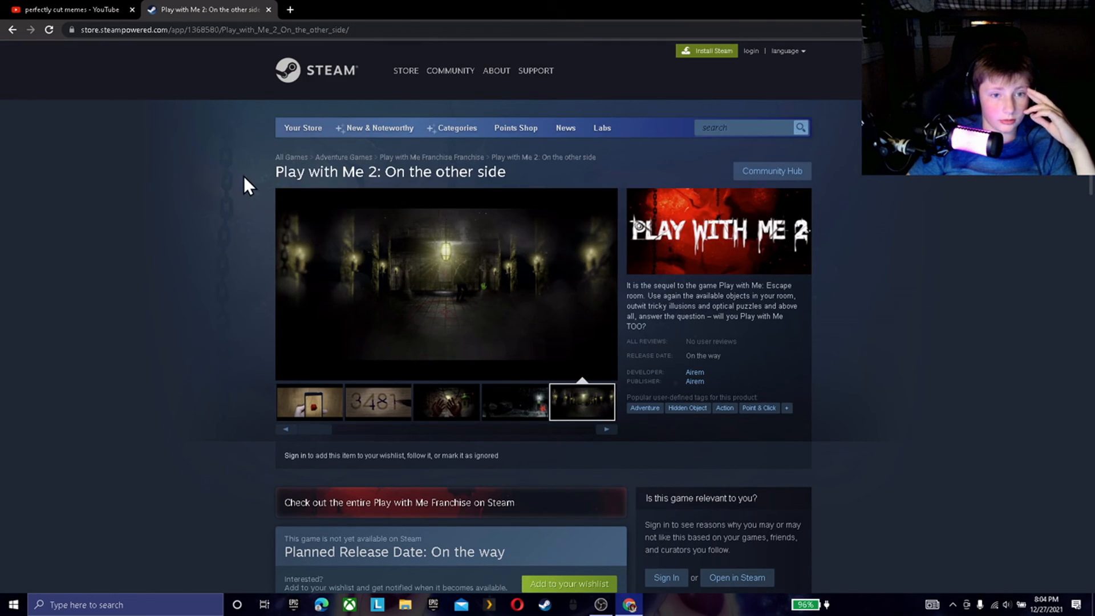
{"action": "mouse_move", "coordinate": [475, 198]}
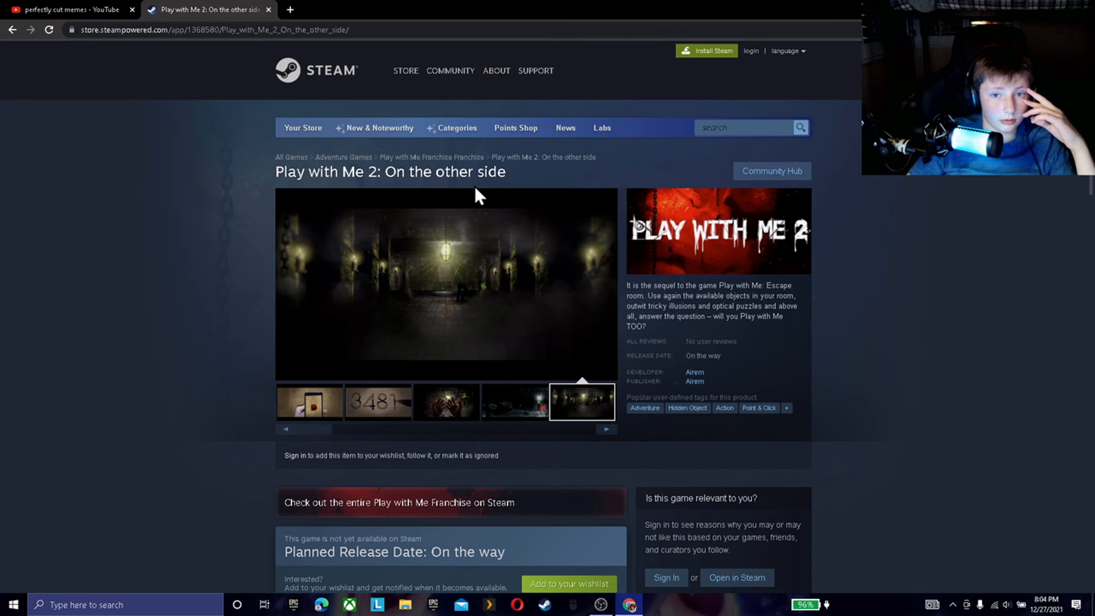
{"action": "mouse_move", "coordinate": [385, 204]}
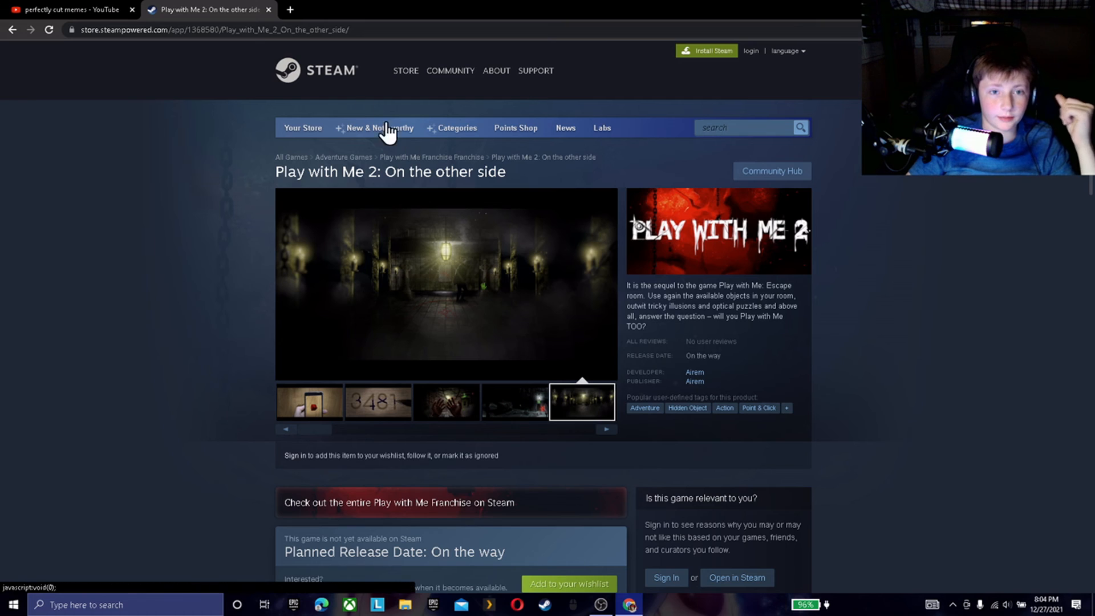
Step: Switch to the browser tab, then bring the OBS recording window to the front
{"action": "left_click", "coordinate": [69, 9]}
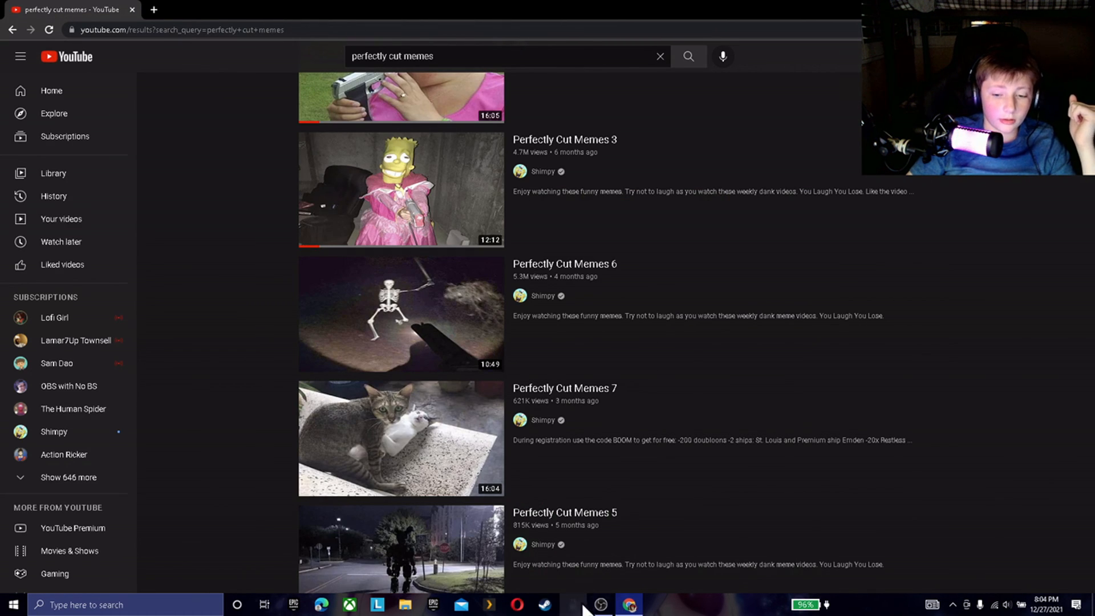
{"action": "left_click", "coordinate": [601, 605]}
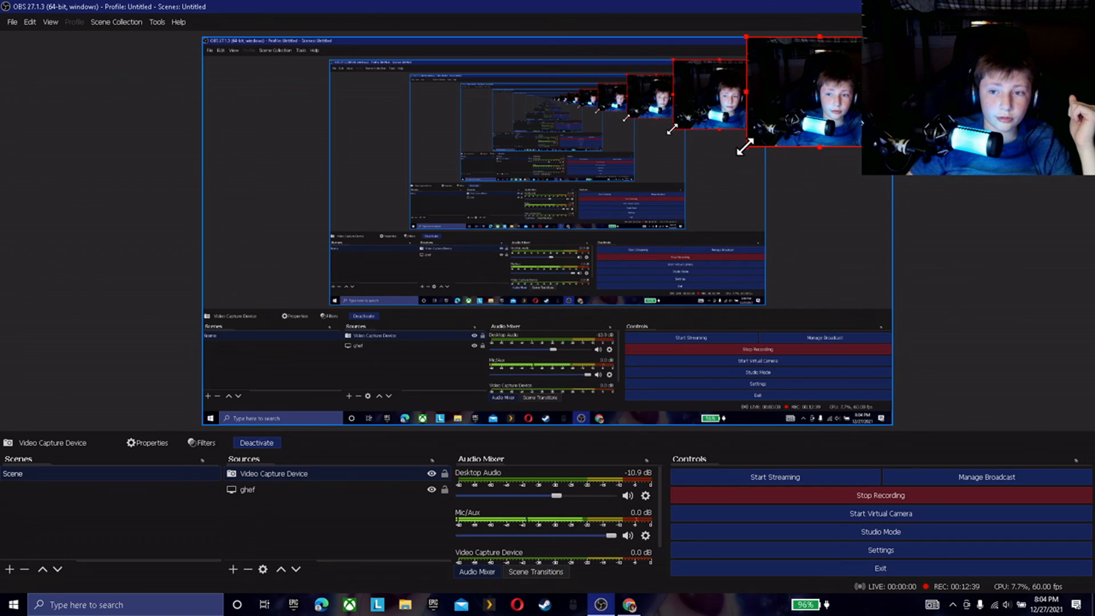